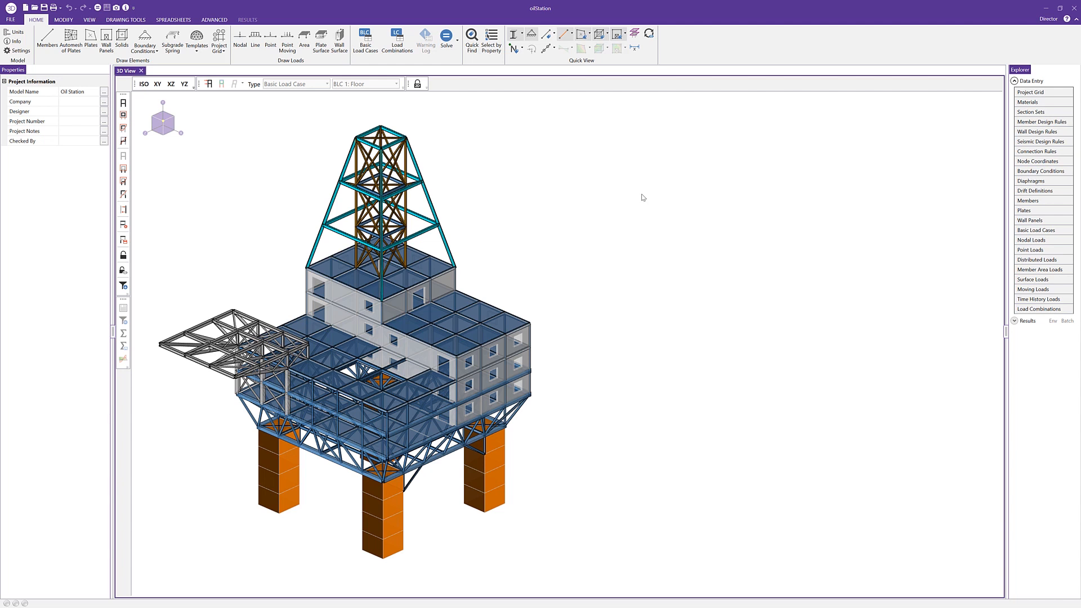
{"action": "mouse_move", "coordinate": [416, 139]}
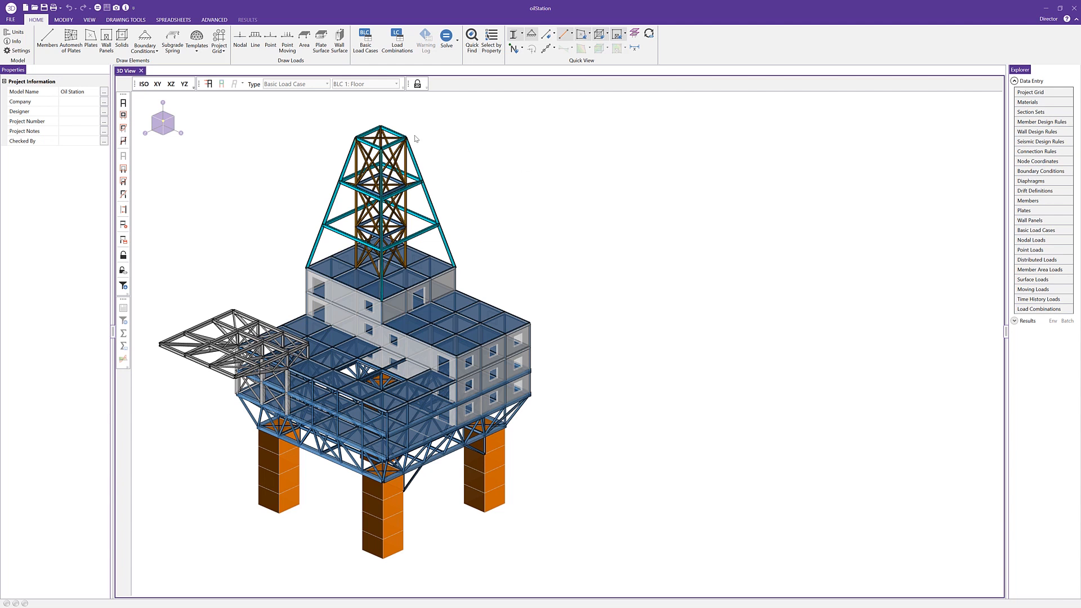
- Open Application Settings and review the Window Behavior choices, keeping Single Window Focus
{"action": "left_click", "coordinate": [10, 19]}
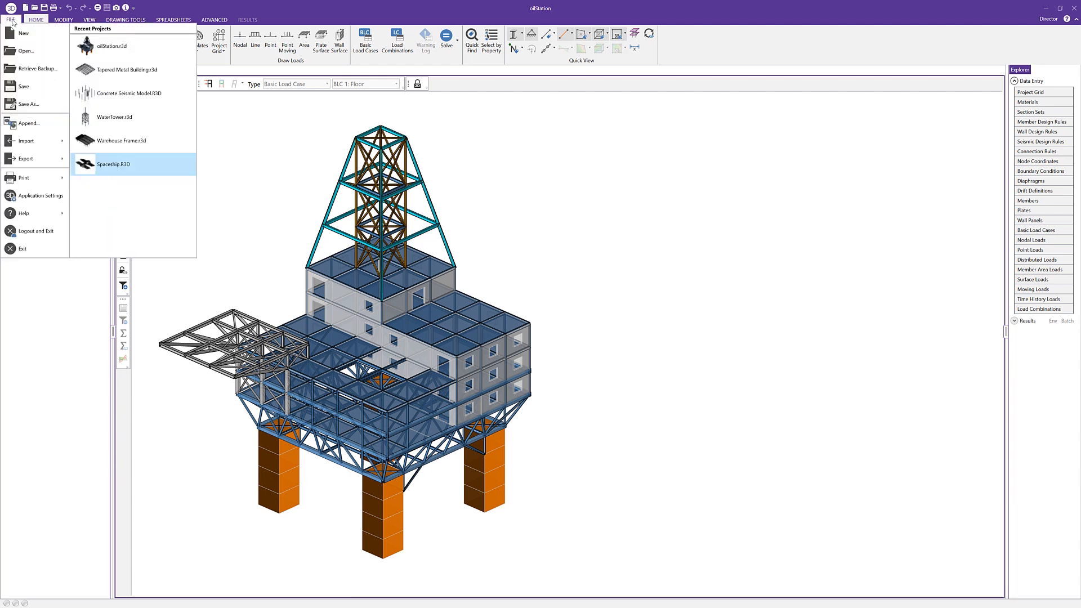
{"action": "left_click", "coordinate": [34, 196]}
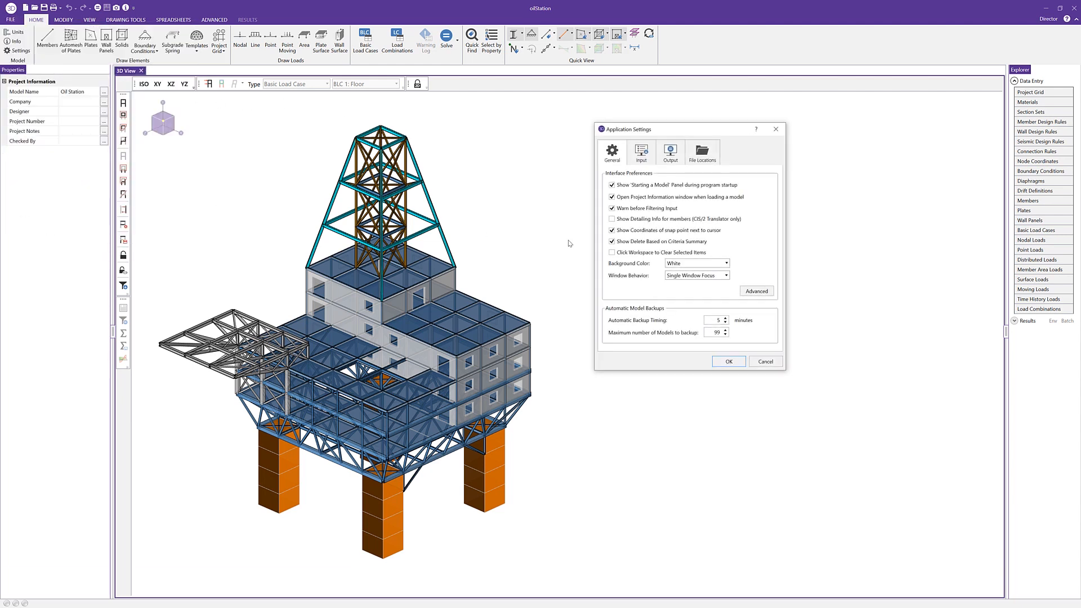
{"action": "mouse_move", "coordinate": [624, 284]}
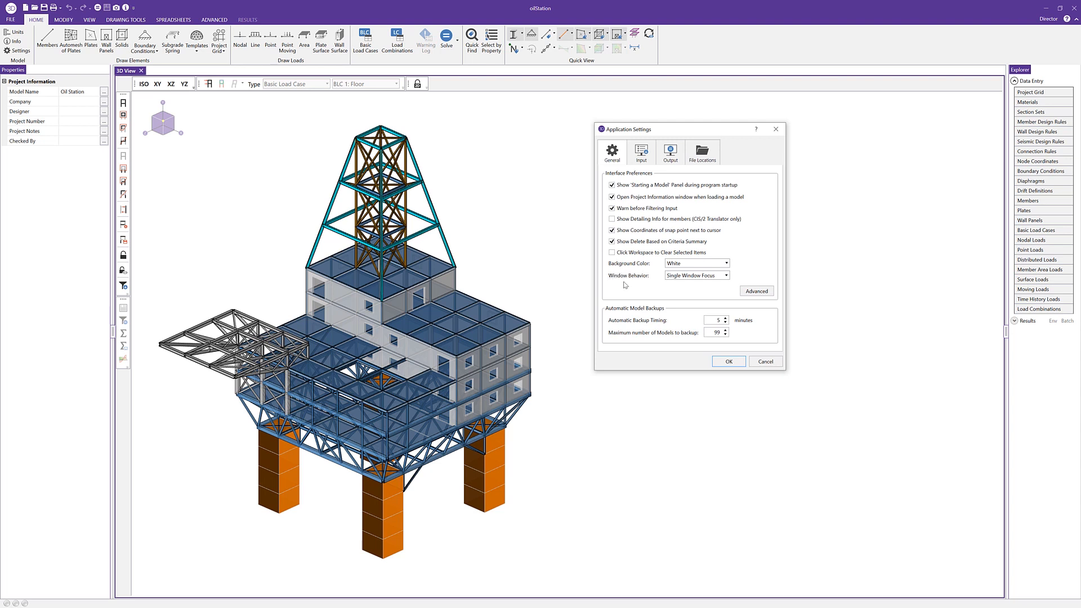
{"action": "mouse_move", "coordinate": [657, 295]}
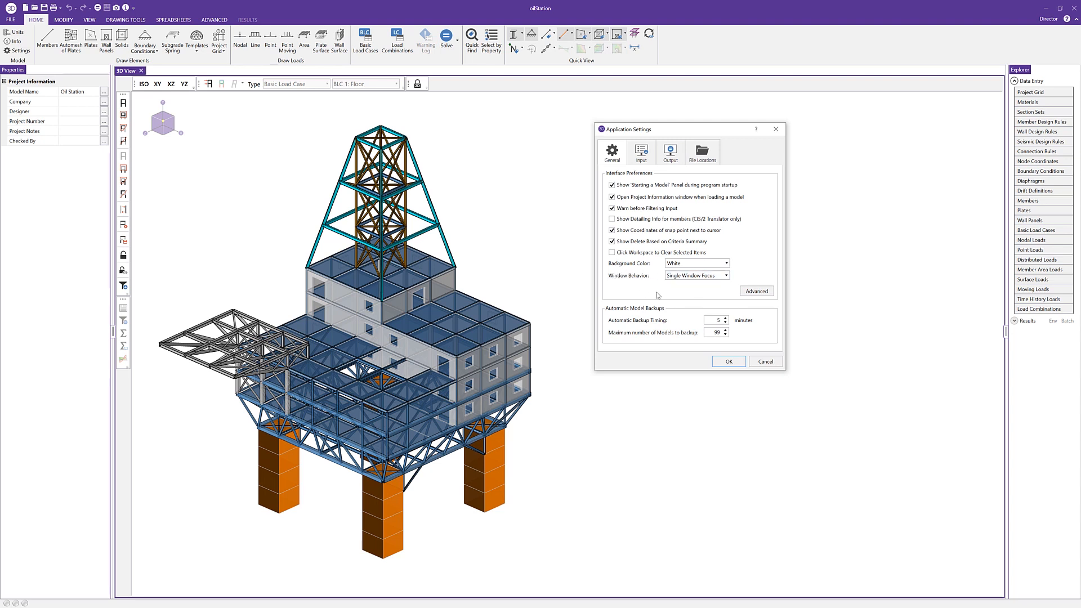
{"action": "left_click", "coordinate": [724, 275]}
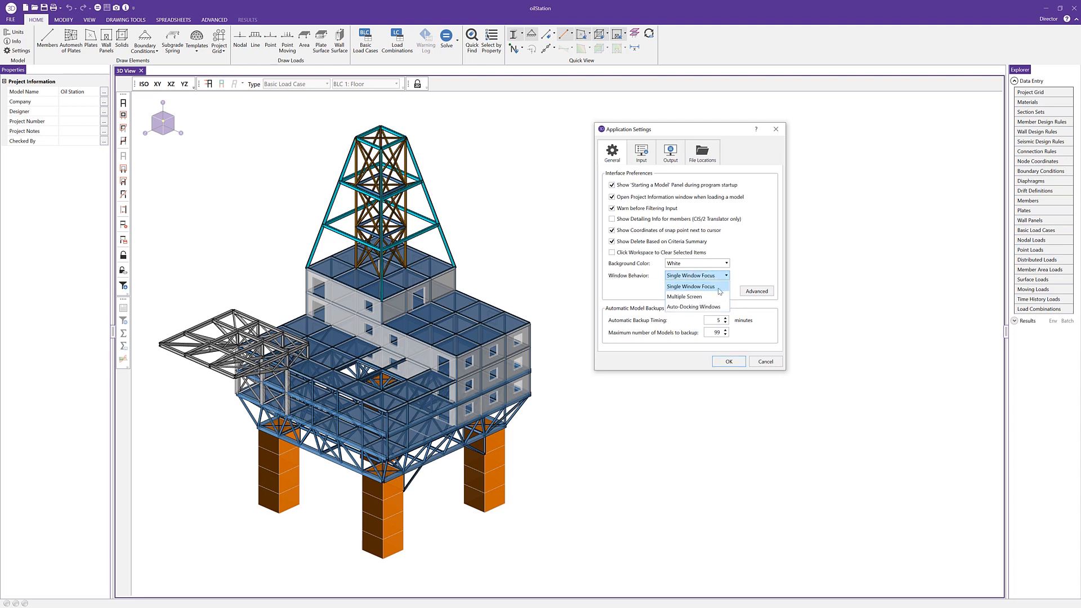
{"action": "mouse_move", "coordinate": [707, 296]}
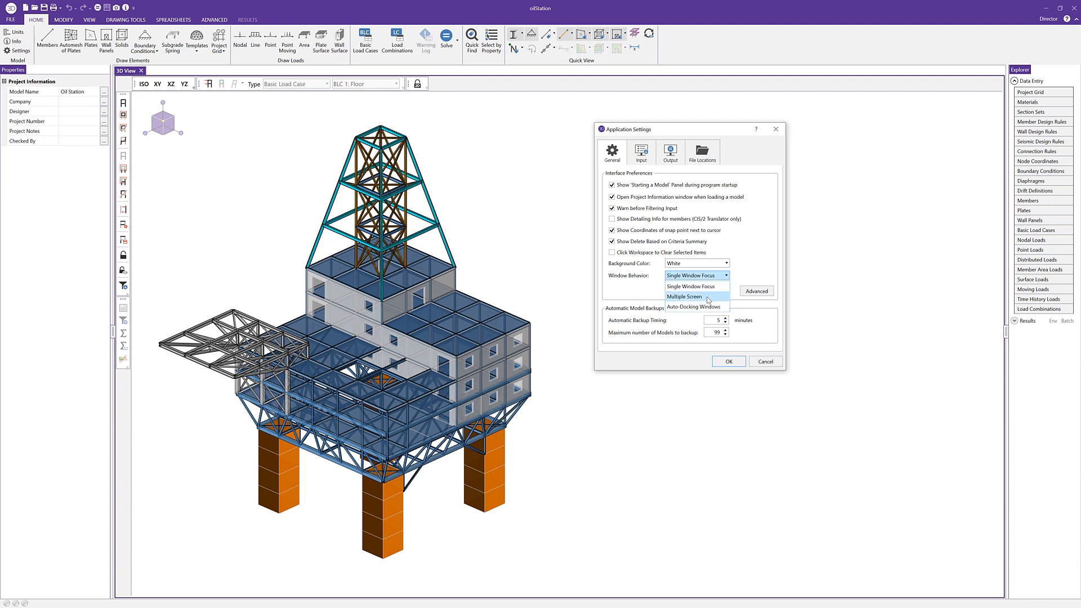
{"action": "mouse_move", "coordinate": [749, 268]}
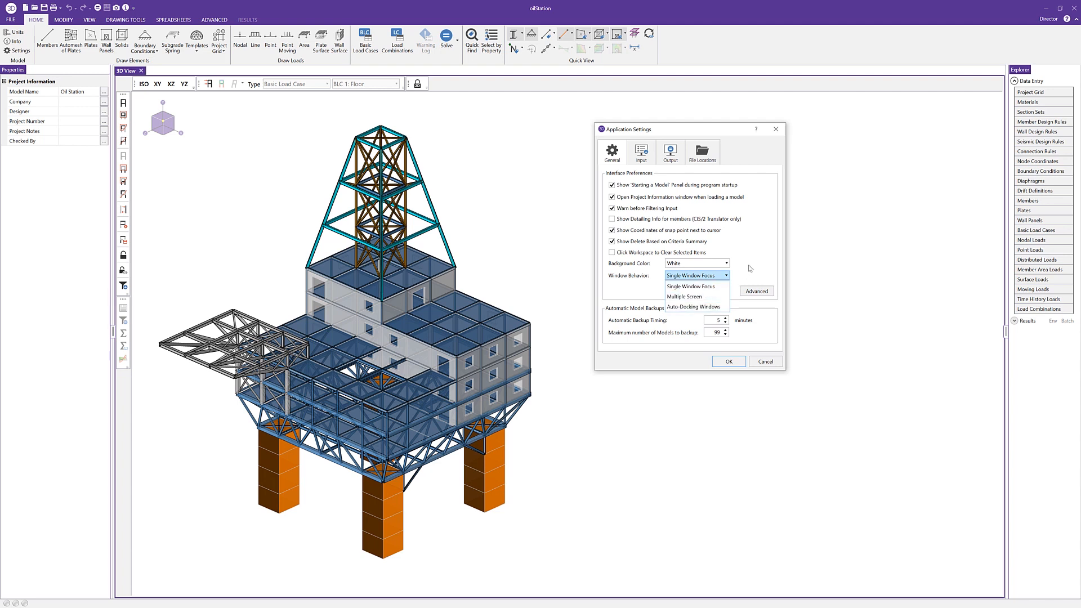
{"action": "left_click", "coordinate": [696, 275]}
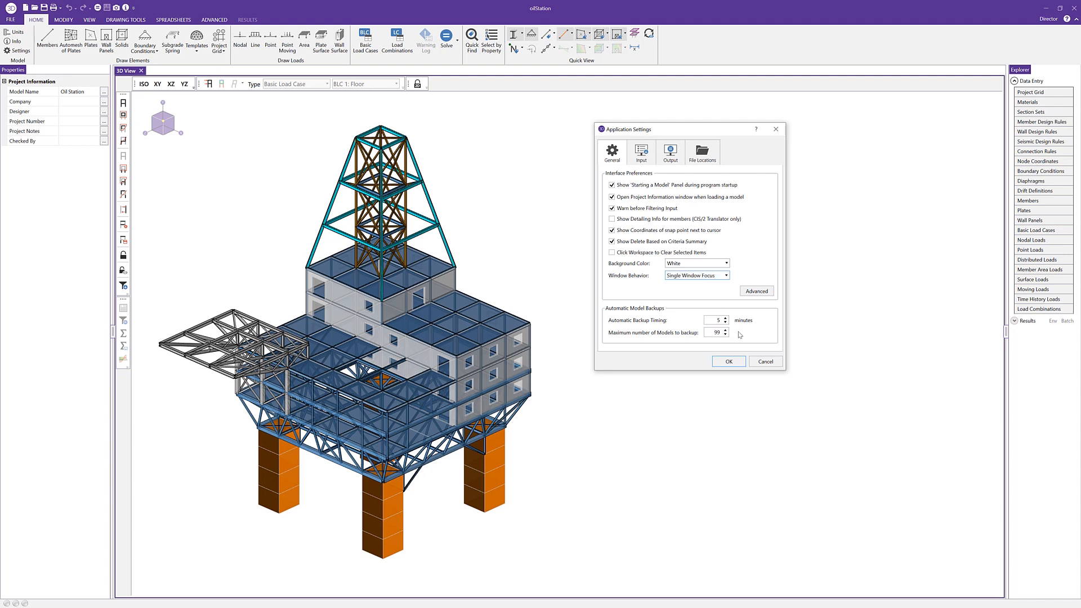
- Close settings, view the Node Coordinates and Section Sets spreadsheets, then return to the 3D view
{"action": "left_click", "coordinate": [728, 361]}
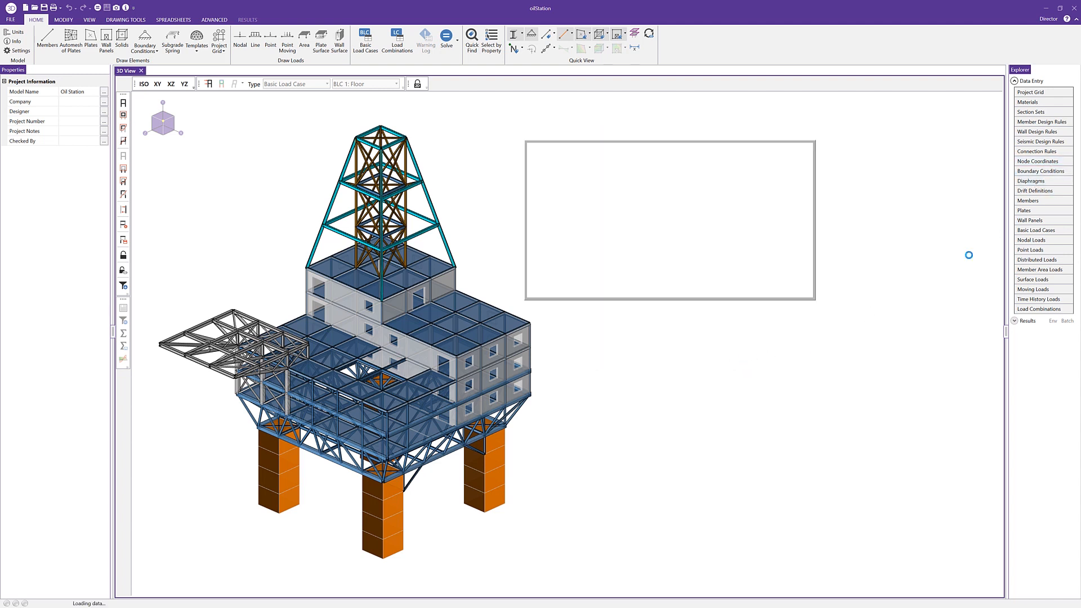
{"action": "left_click", "coordinate": [1039, 160]}
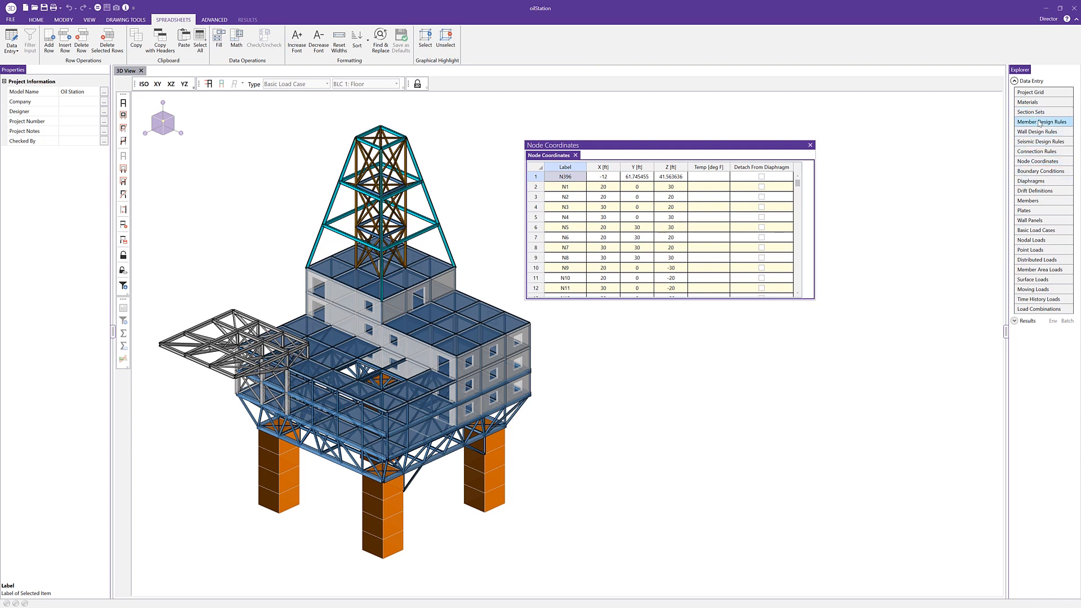
{"action": "left_click", "coordinate": [1029, 111]}
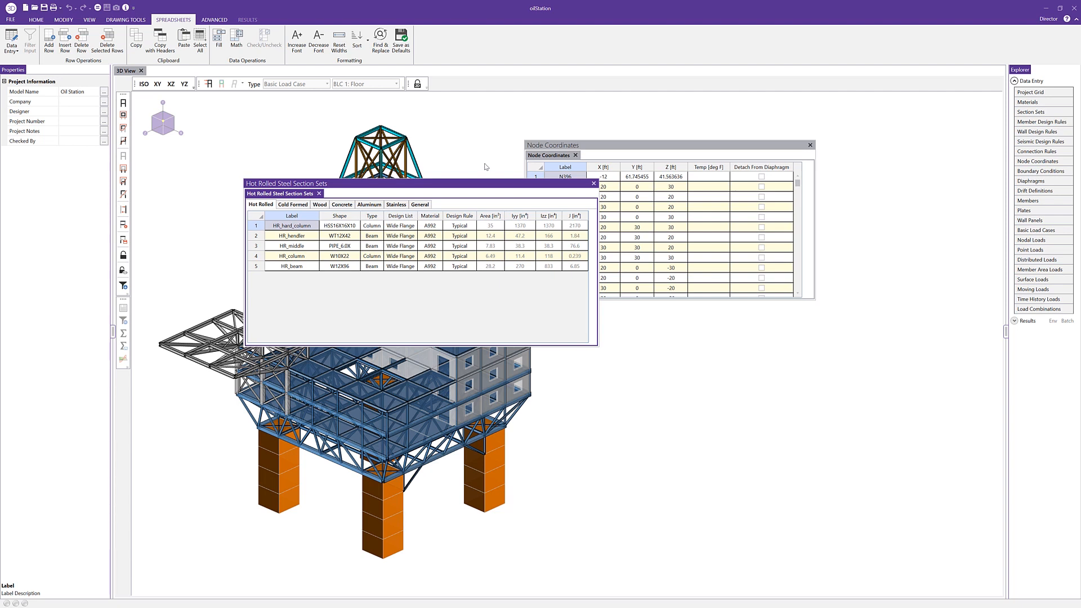
{"action": "left_click", "coordinate": [89, 19]}
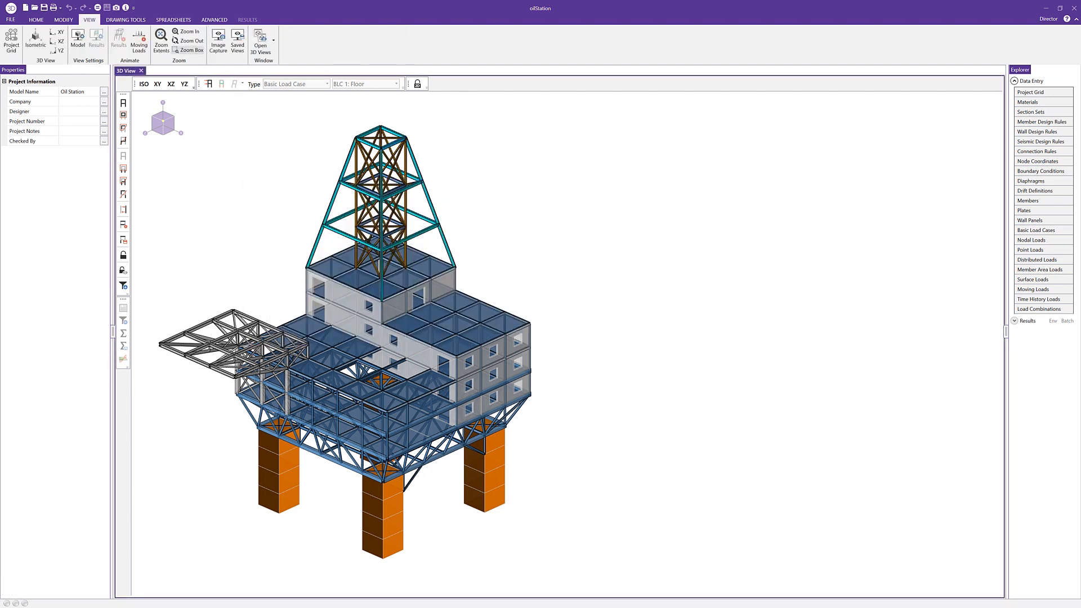
{"action": "left_click", "coordinate": [173, 20]}
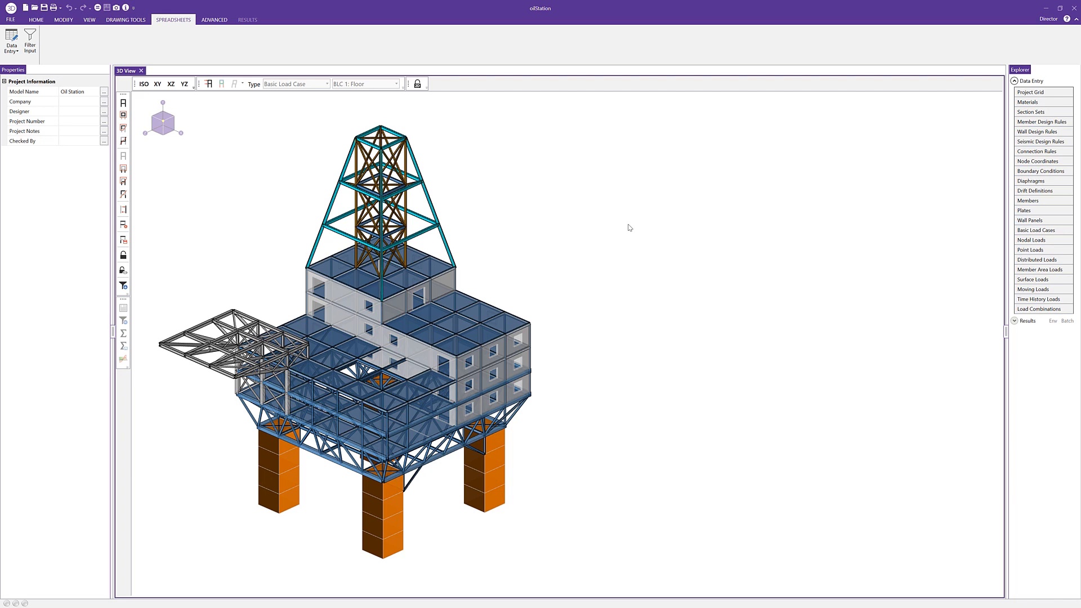
{"action": "mouse_move", "coordinate": [1078, 161]}
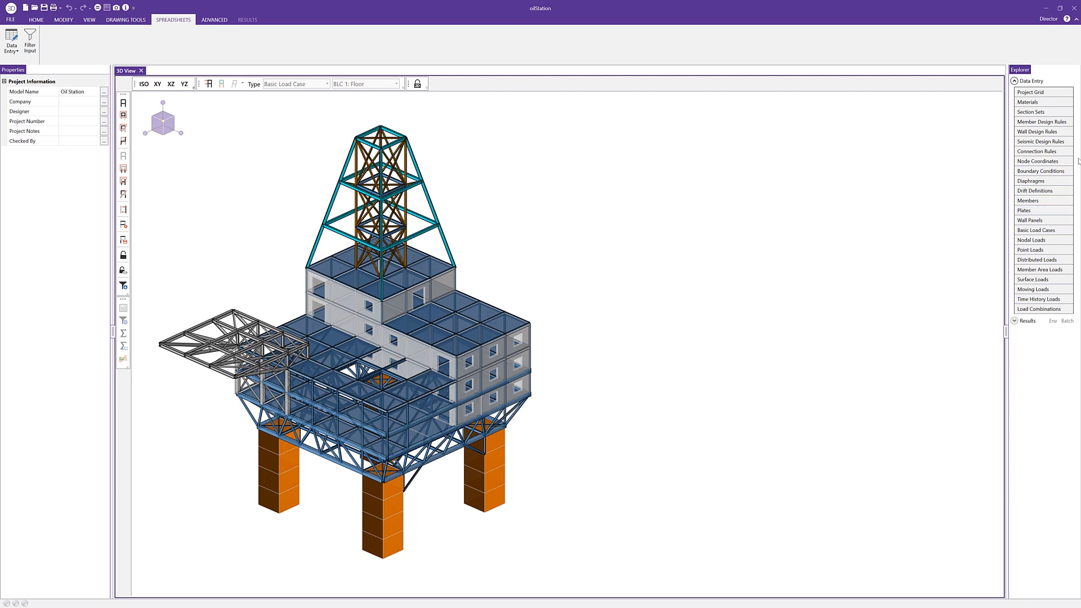
{"action": "mouse_move", "coordinate": [693, 267]}
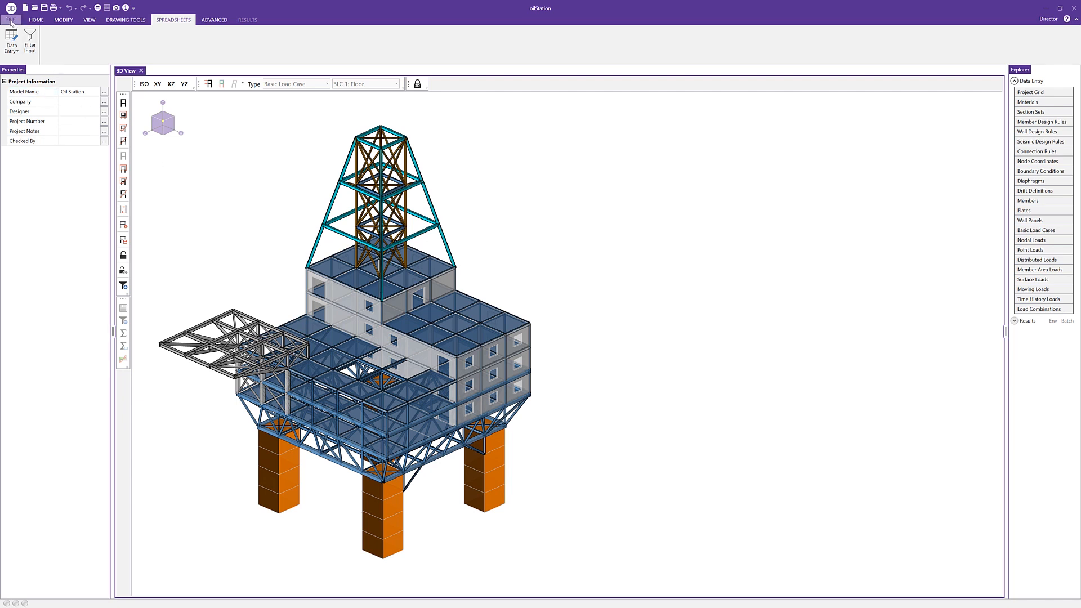
- Switch the Window Behavior preference from Single Window Focus to Multiple Screen and confirm
{"action": "left_click", "coordinate": [10, 18]}
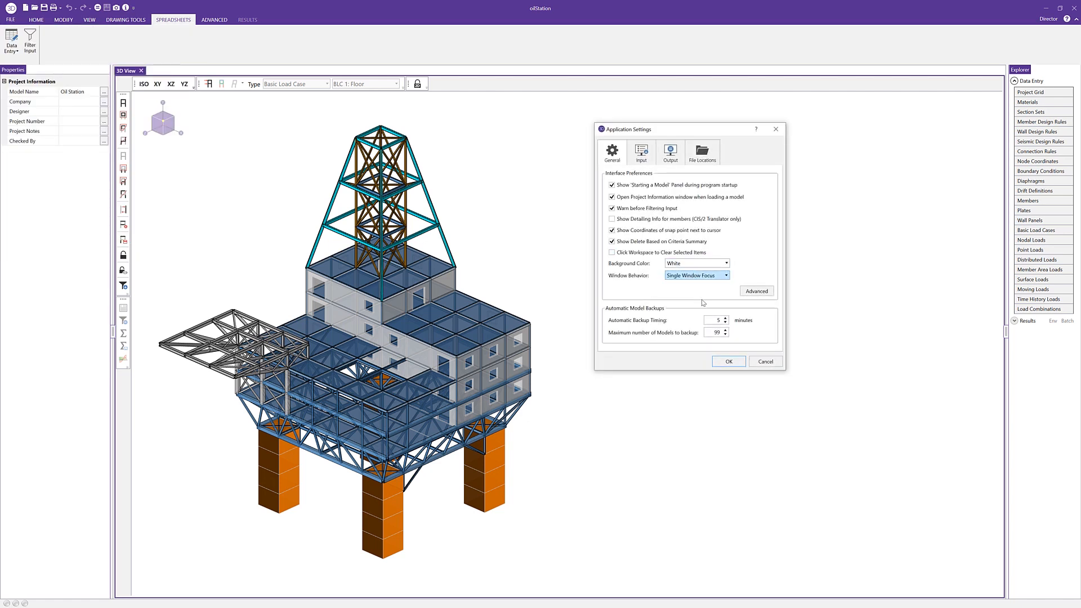
{"action": "left_click", "coordinate": [696, 275]}
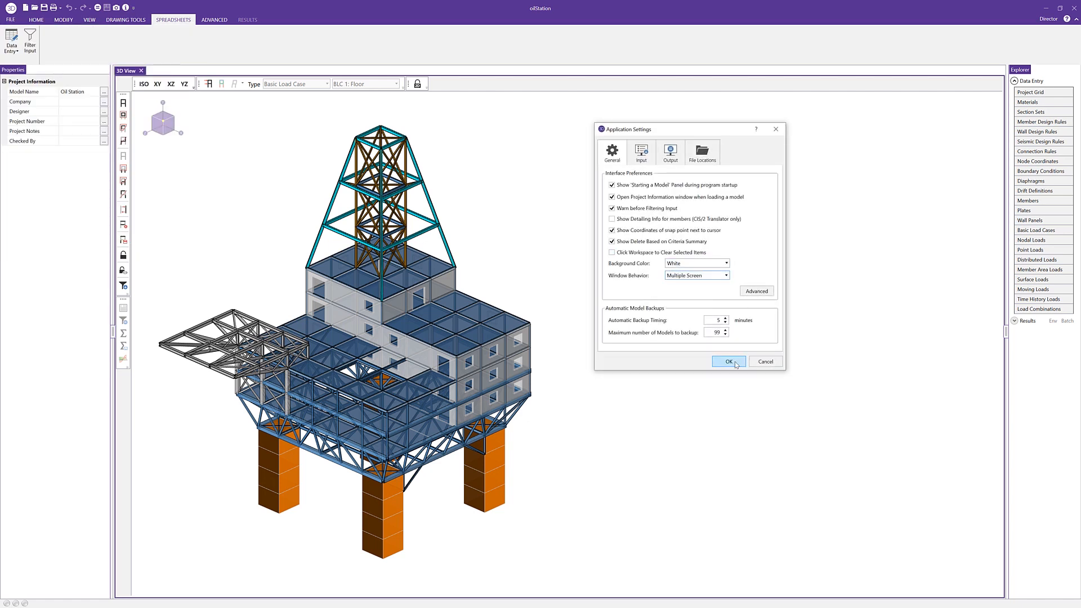
{"action": "left_click", "coordinate": [728, 361]}
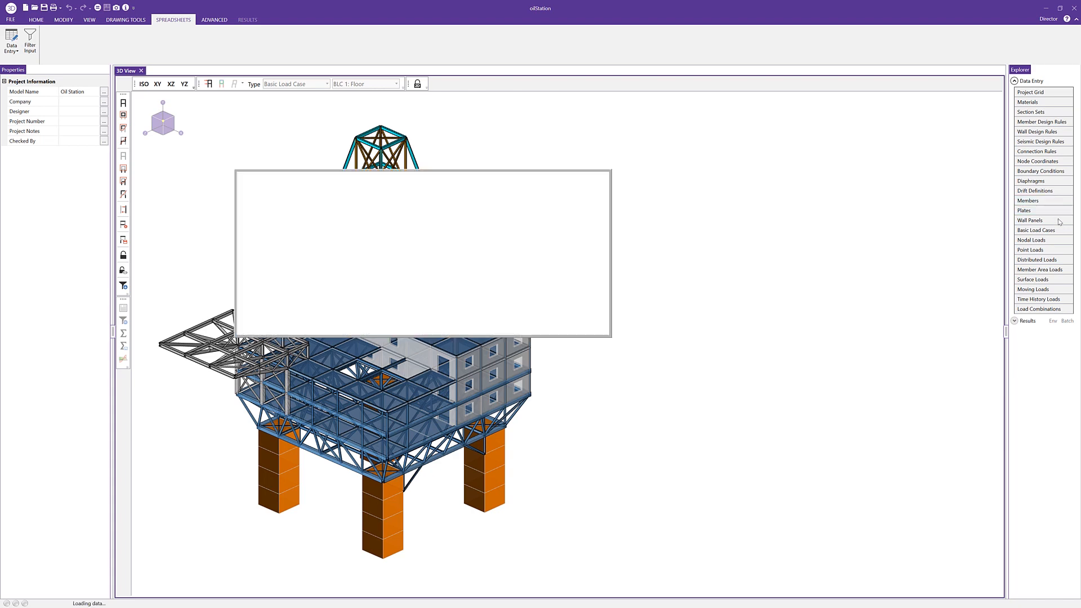
- Open Member Primary Data and Hot Rolled Steel Section Sets as floating spreadsheet windows
{"action": "left_click", "coordinate": [1027, 200]}
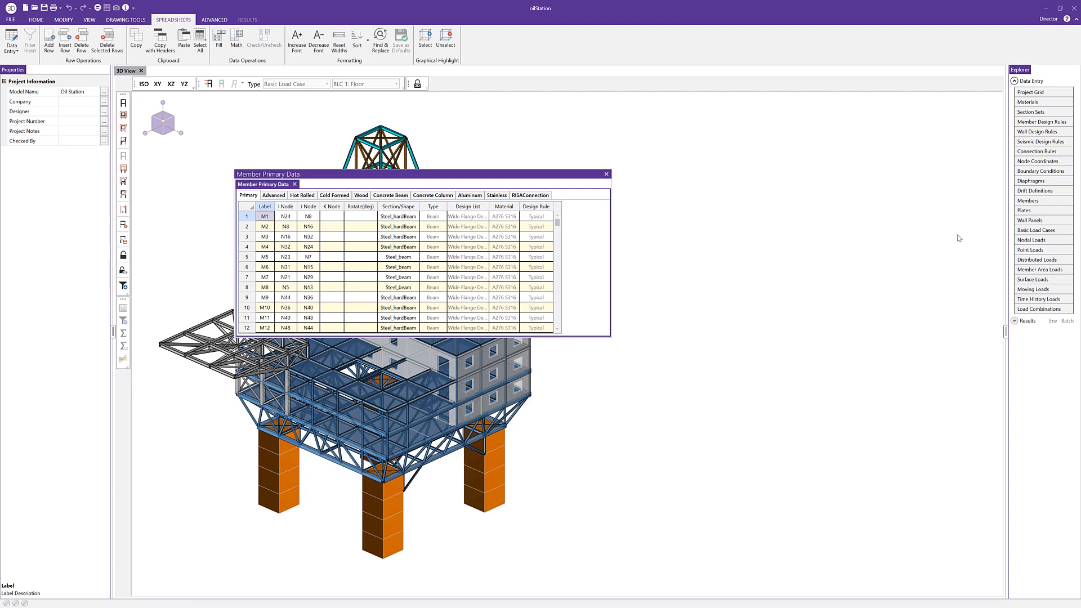
{"action": "left_click", "coordinate": [1030, 111]}
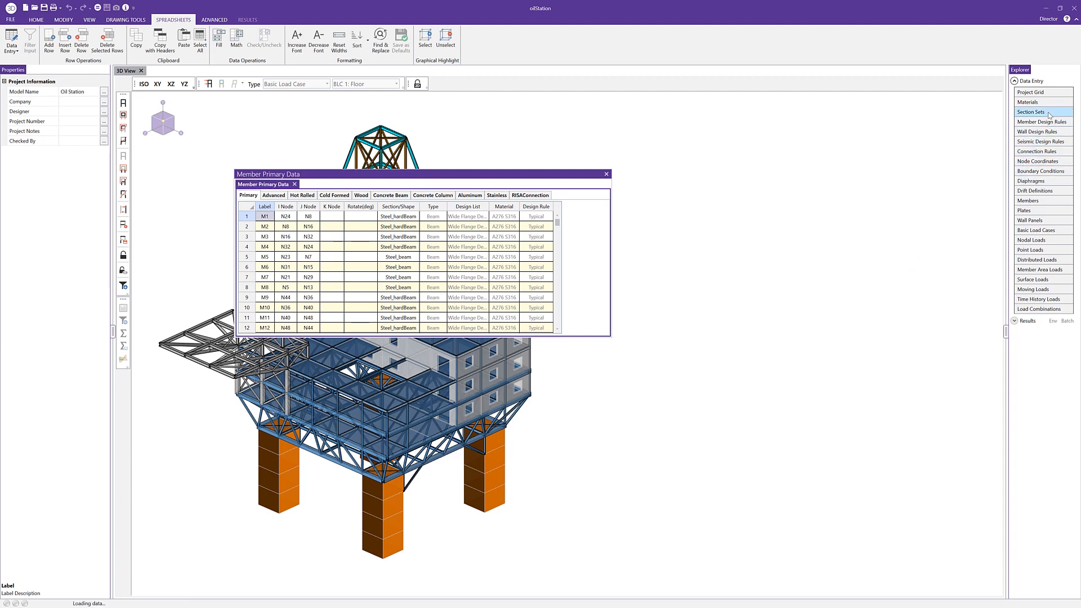
{"action": "left_click", "coordinate": [1029, 112]}
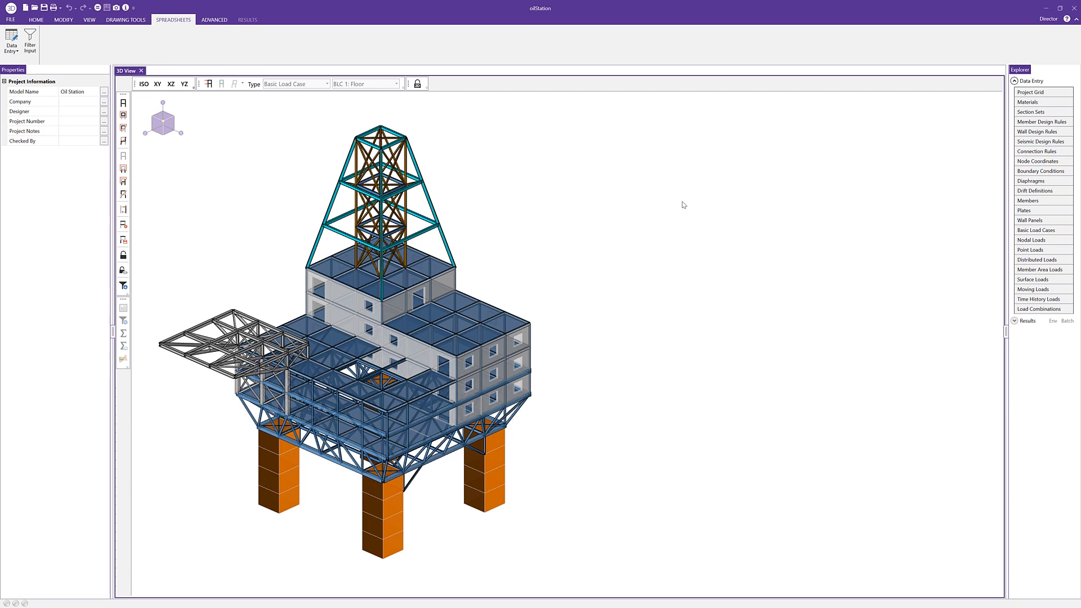
{"action": "left_click", "coordinate": [1027, 201]}
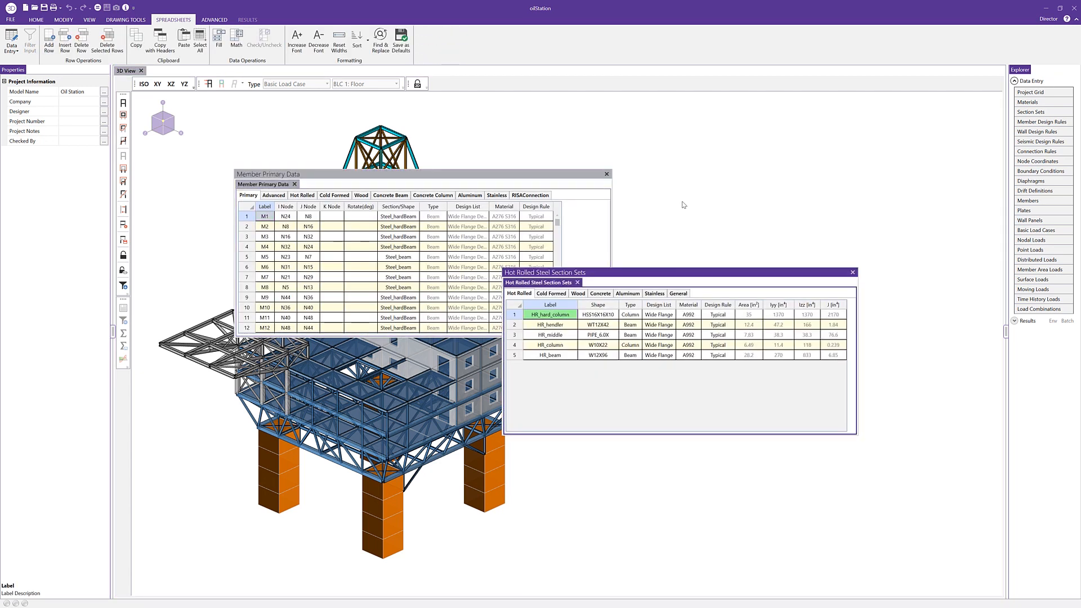
{"action": "left_click", "coordinate": [607, 173]}
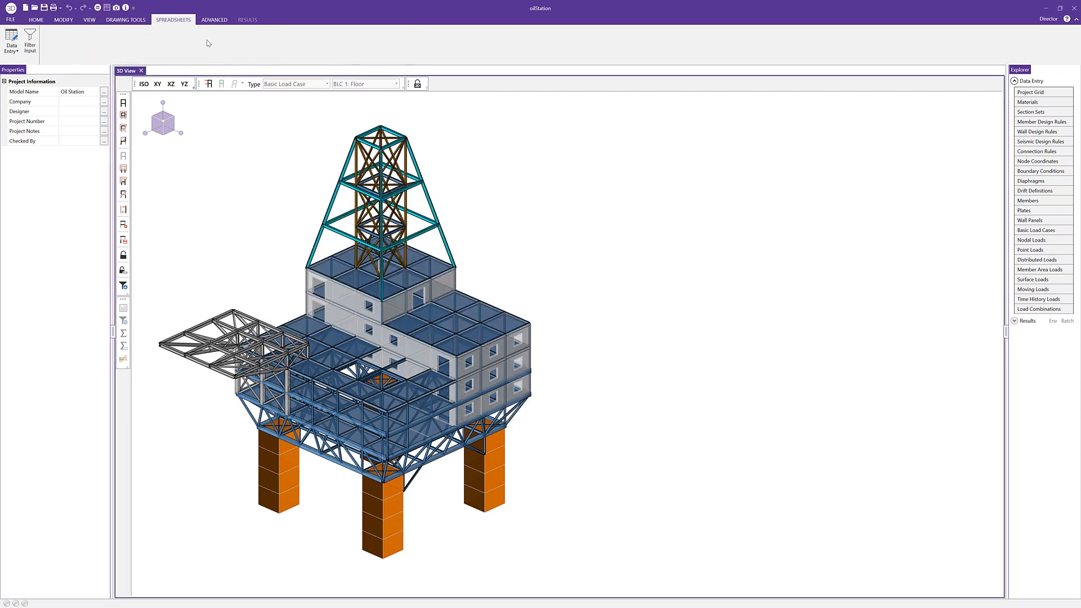
{"action": "left_click", "coordinate": [11, 40]}
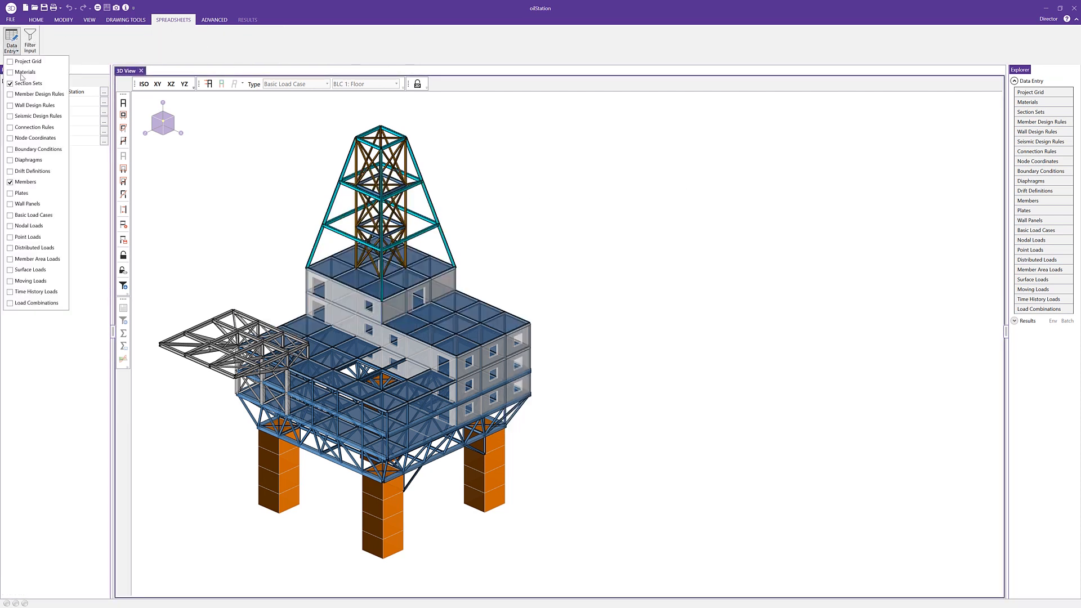
{"action": "mouse_move", "coordinate": [230, 189]}
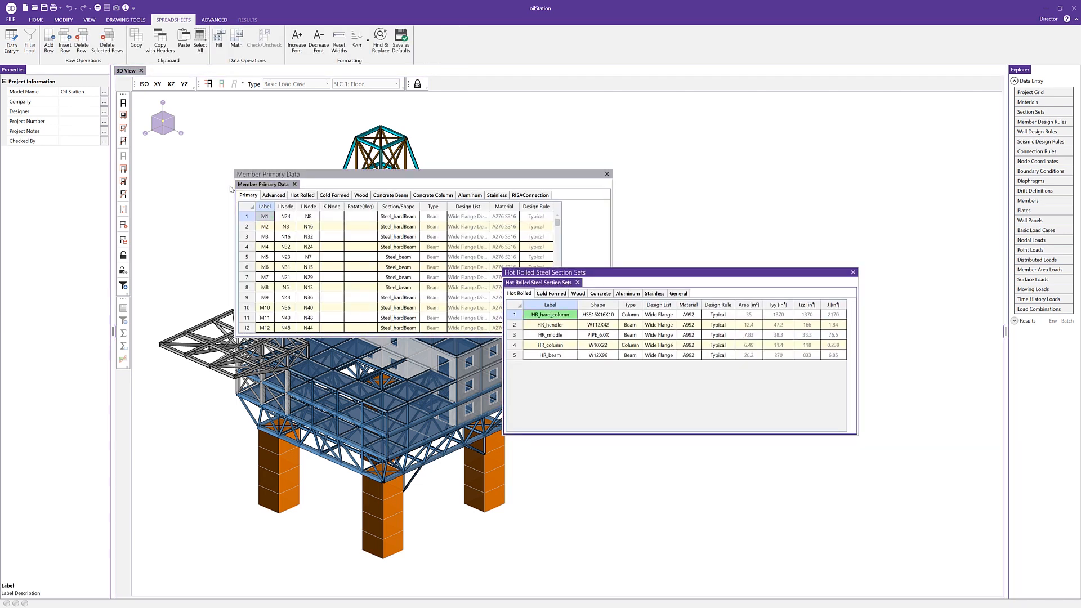
{"action": "mouse_move", "coordinate": [647, 171]}
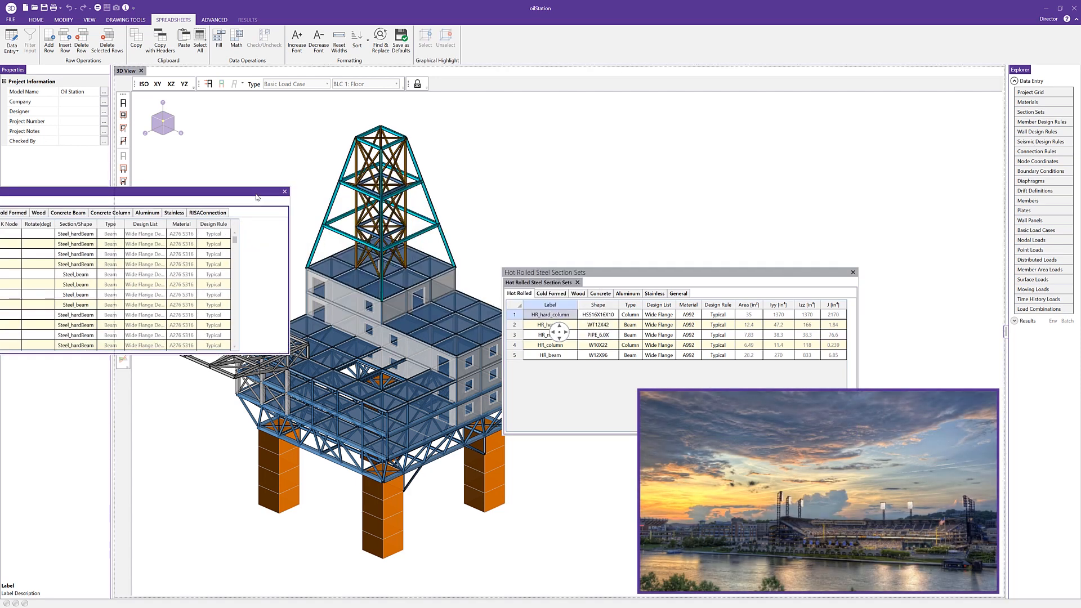
- Drag the Member Primary Data and Section Sets windows onto the second monitor
{"action": "left_click", "coordinate": [284, 190]}
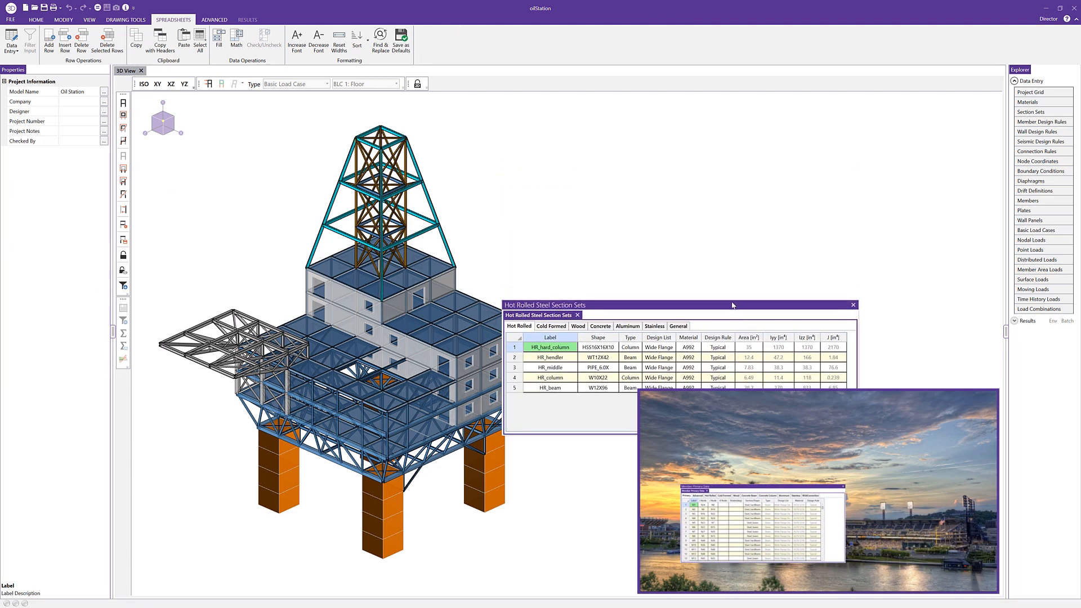
{"action": "left_click", "coordinate": [853, 304]}
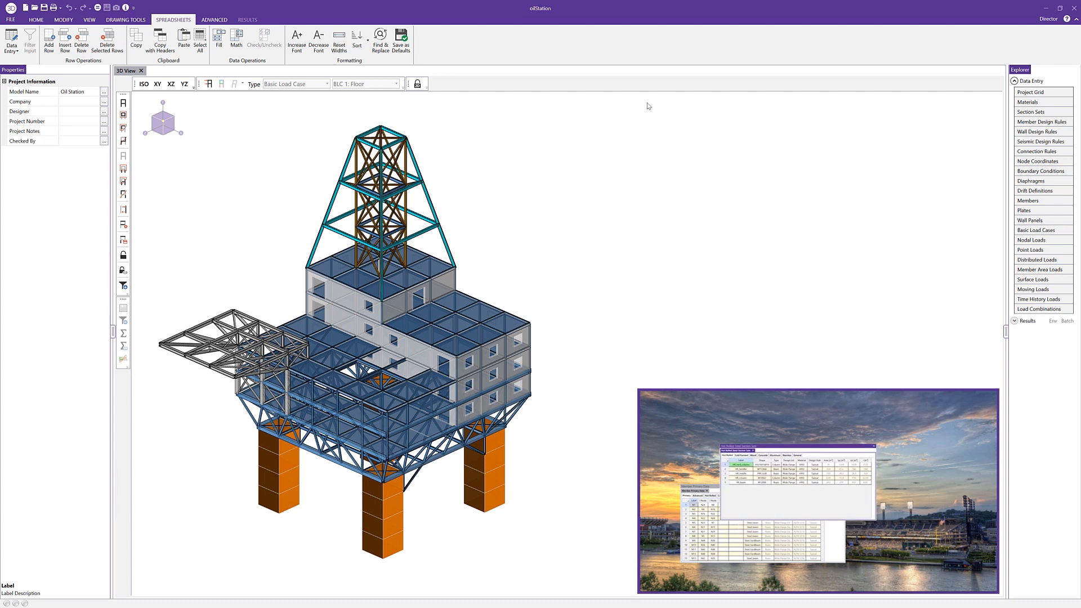
{"action": "mouse_move", "coordinate": [658, 170]}
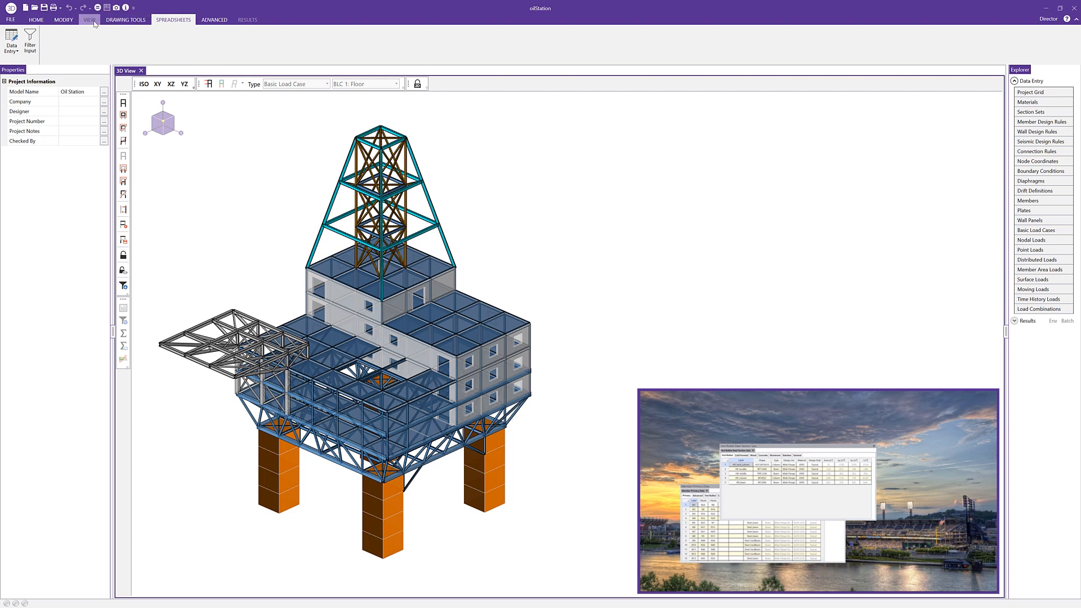
- Open 3D View 3 on the second monitor and set window behavior to Auto-Docking Windows
{"action": "left_click", "coordinate": [36, 19]}
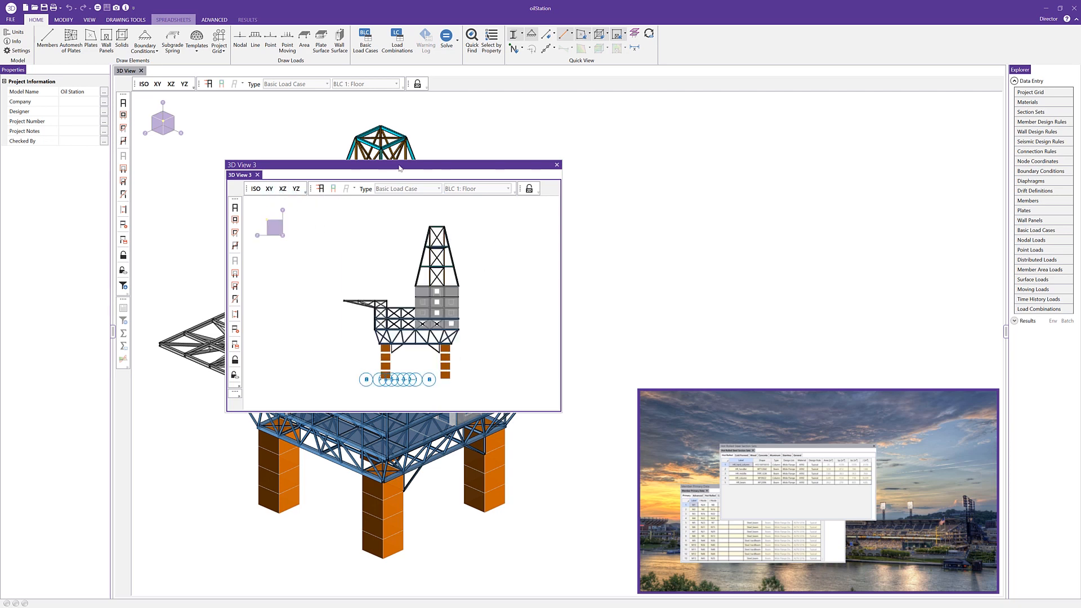
{"action": "left_click", "coordinate": [556, 165]}
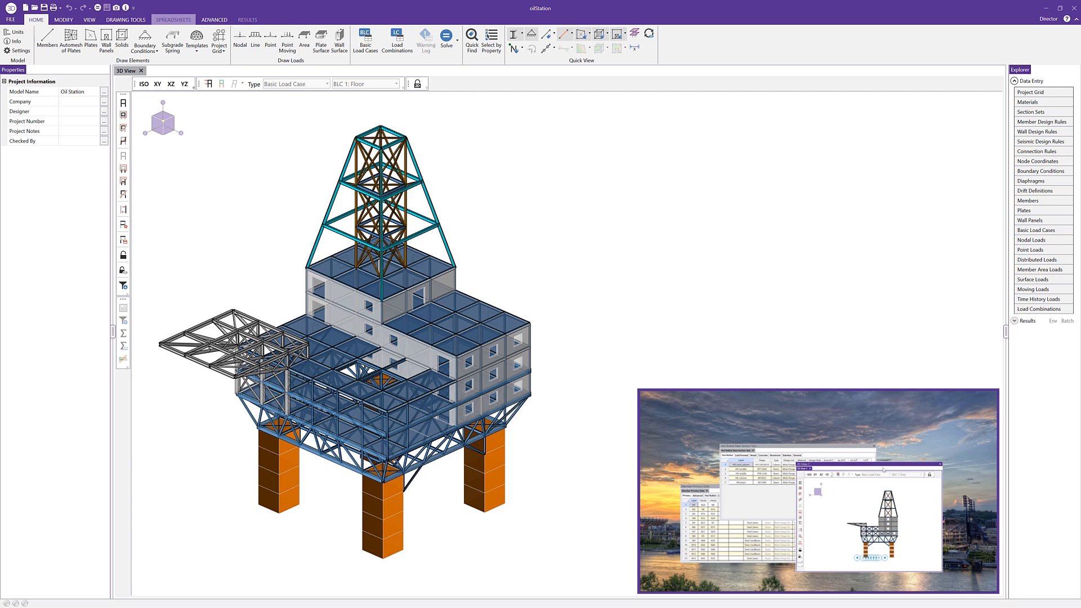
{"action": "mouse_move", "coordinate": [691, 240]}
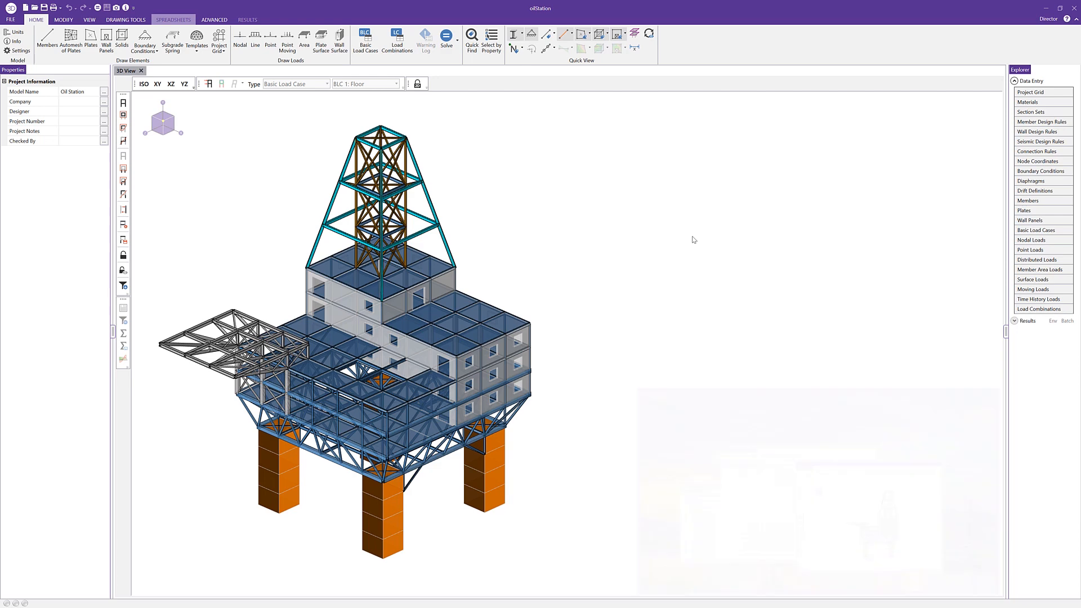
{"action": "left_click", "coordinate": [10, 19]}
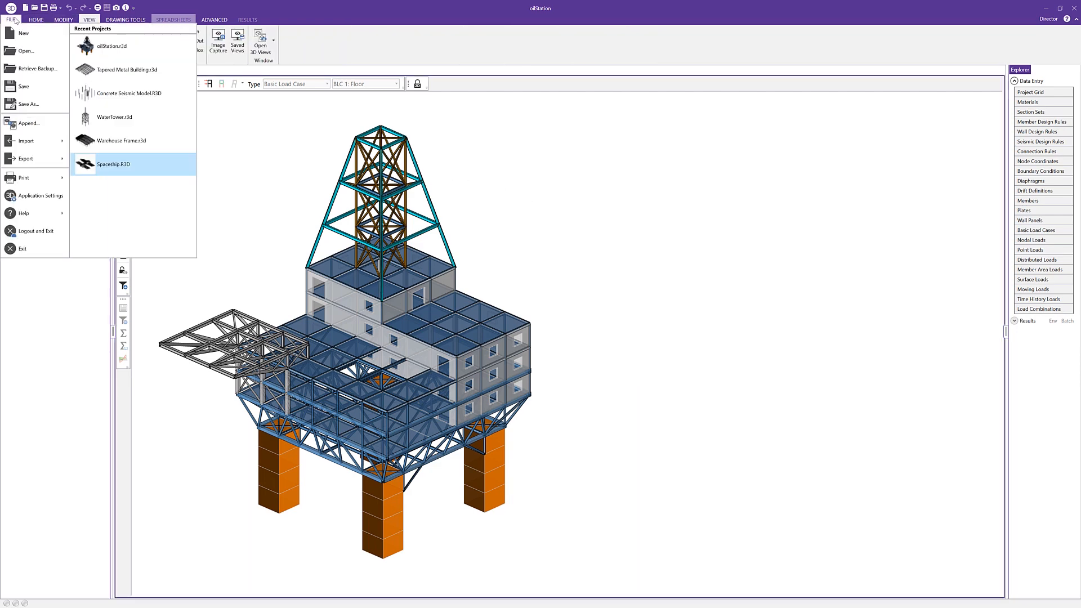
{"action": "left_click", "coordinate": [39, 195]}
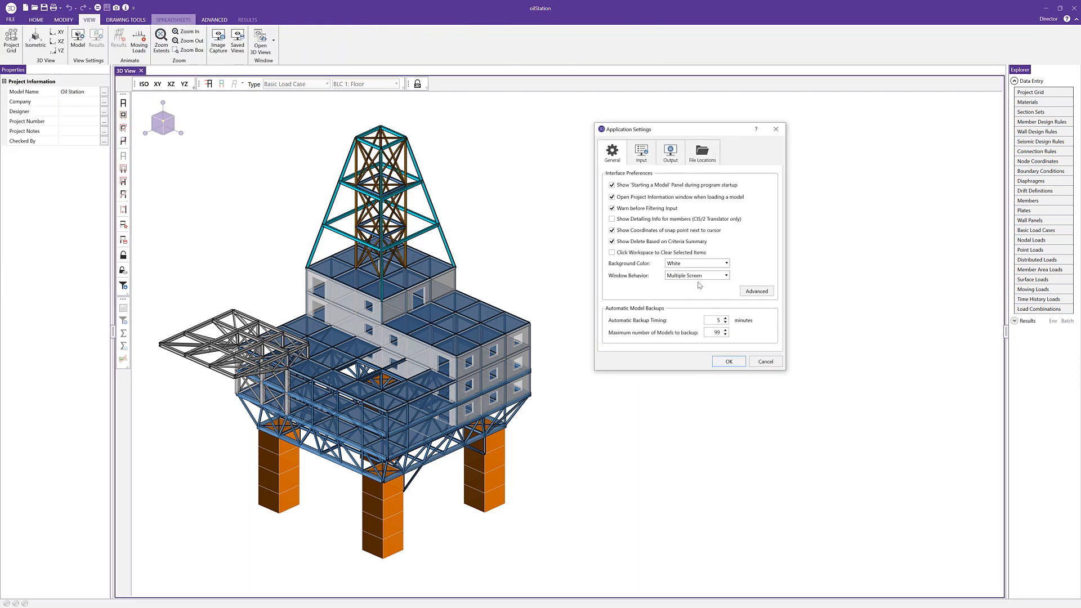
{"action": "left_click", "coordinate": [696, 275]}
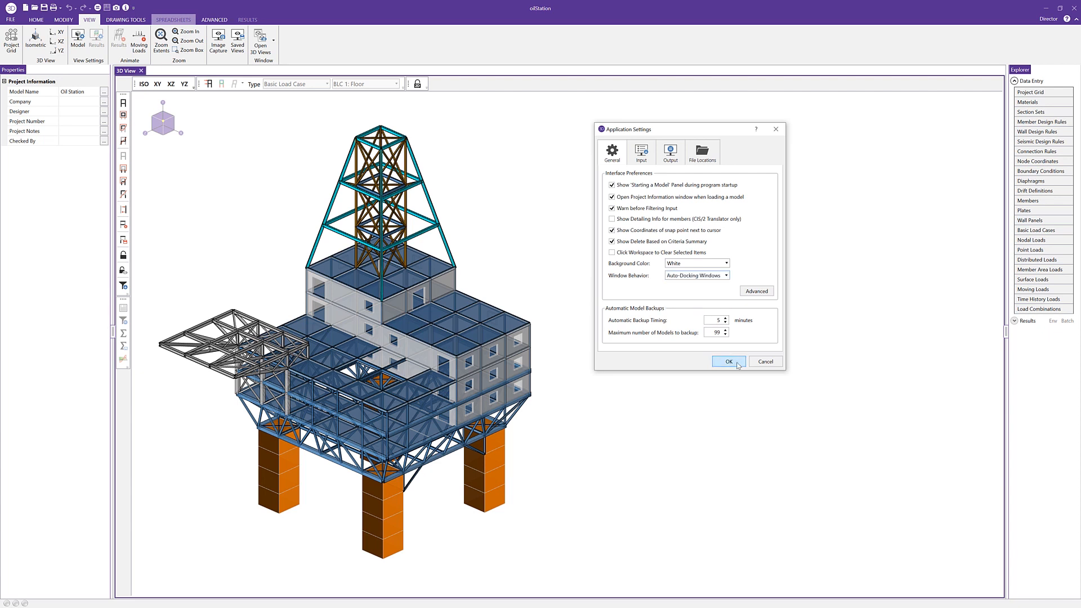
{"action": "left_click", "coordinate": [728, 361]}
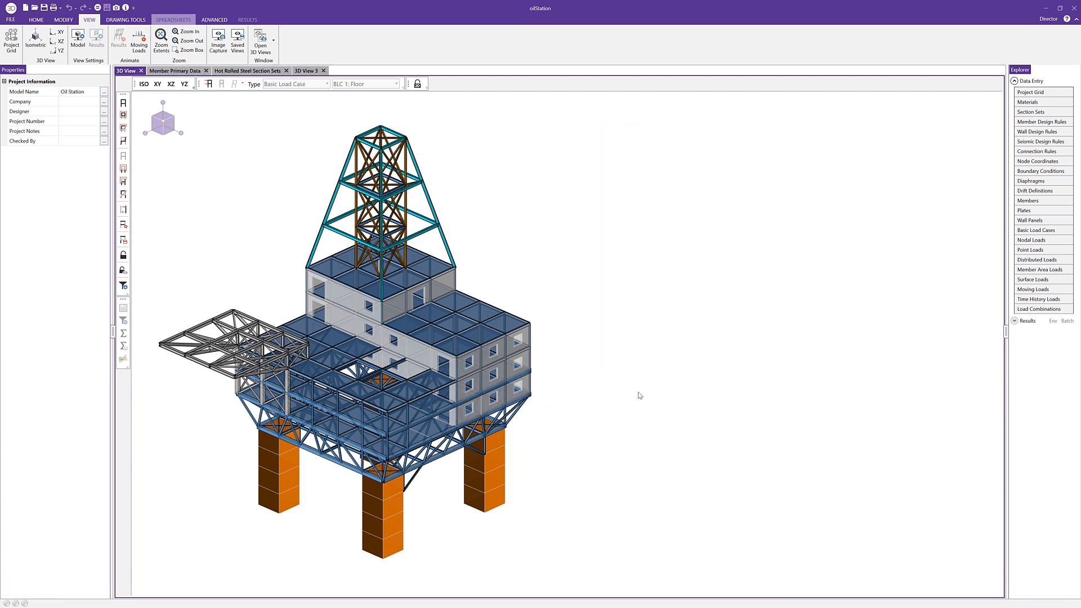
{"action": "mouse_move", "coordinate": [786, 328]}
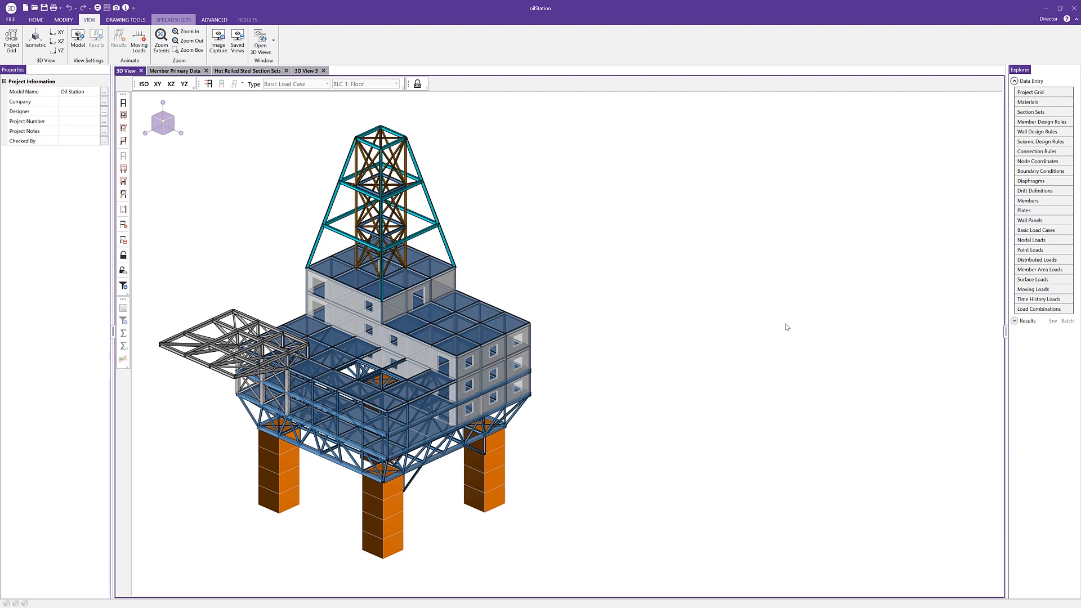
{"action": "mouse_move", "coordinate": [559, 252]}
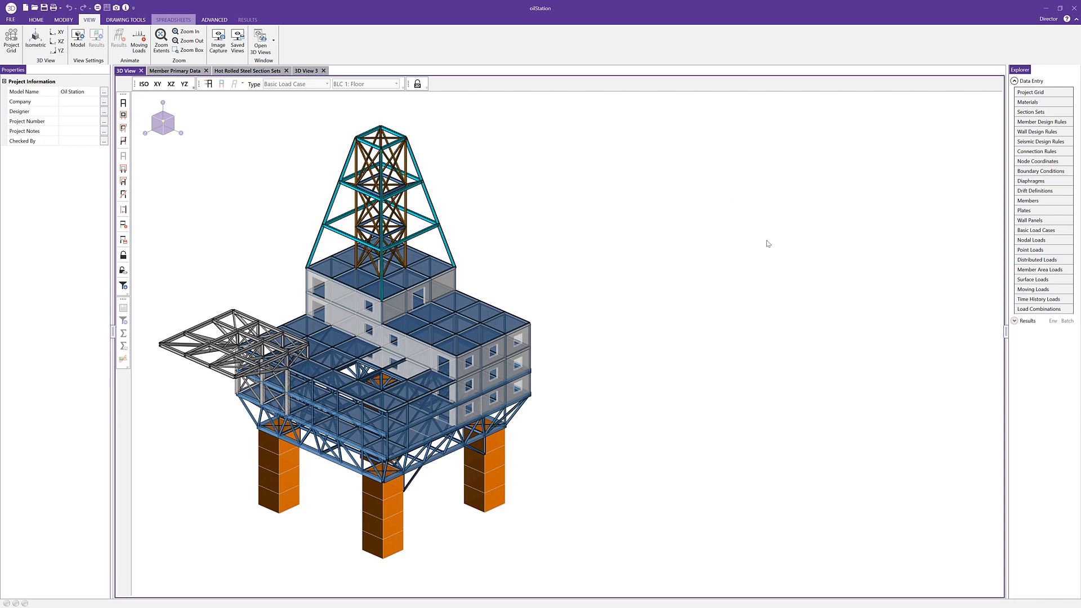
{"action": "mouse_move", "coordinate": [553, 341]}
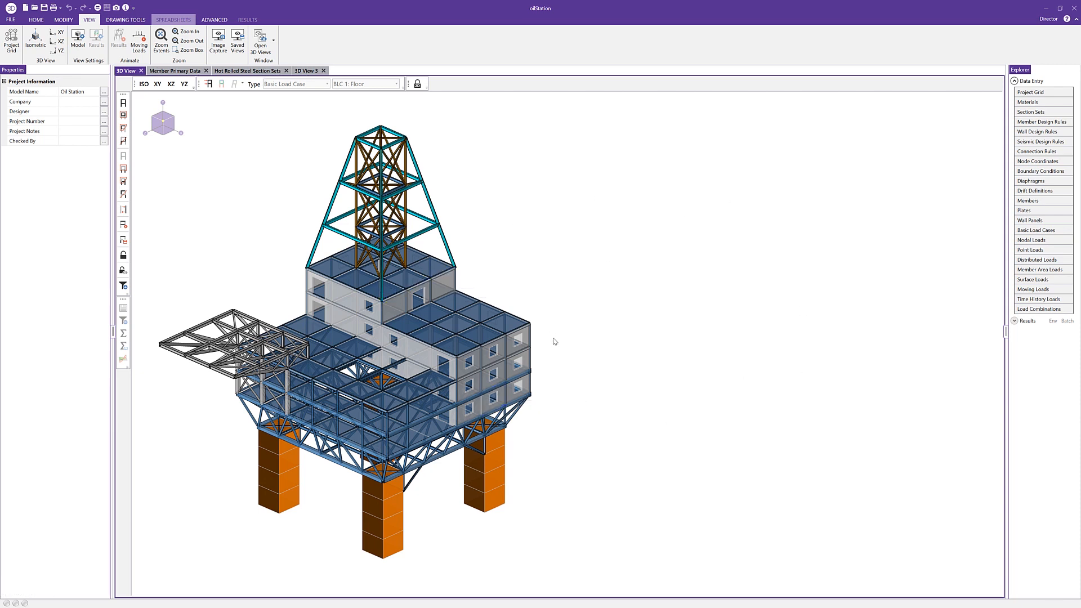